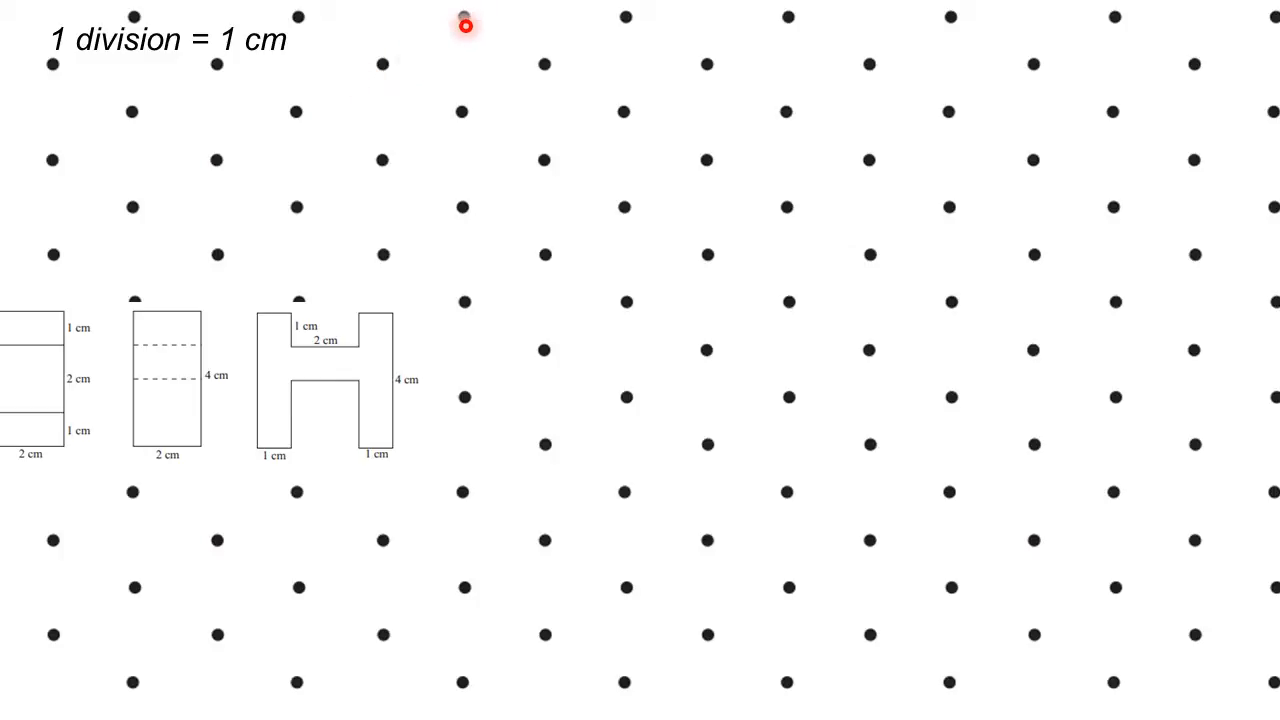
{"action": "mouse_move", "coordinate": [1190, 160]}
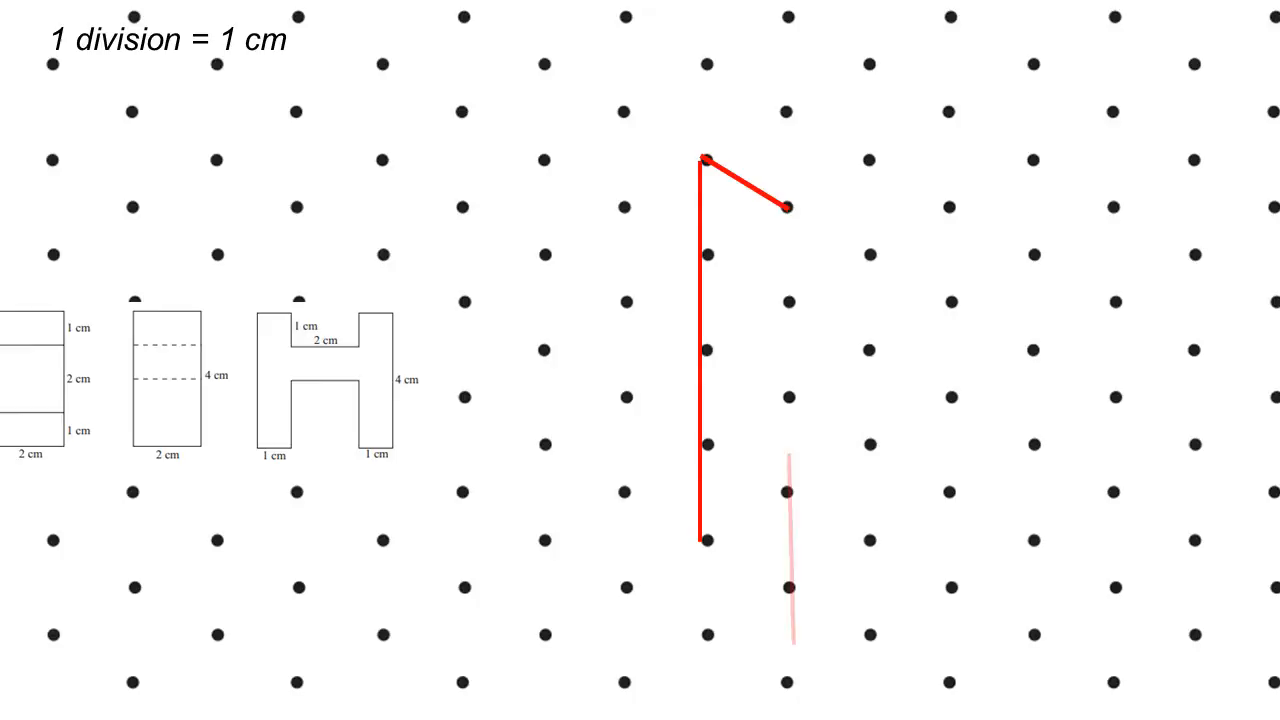
Trace the remaining red edges to complete the slanted H-shaped face outline between the dots.
{"action": "left_click_drag", "start_coordinate": [788, 206], "coordinate": [788, 584]}
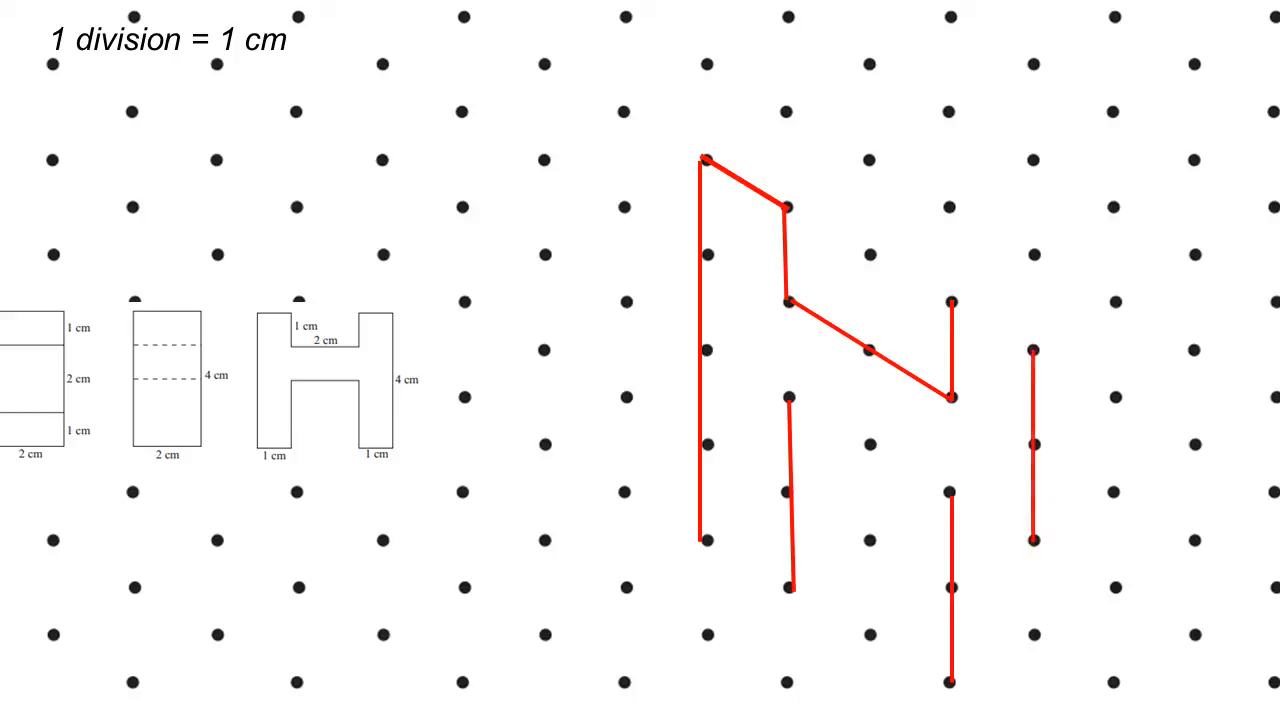
{"action": "left_click_drag", "start_coordinate": [1032, 540], "coordinate": [1032, 684]}
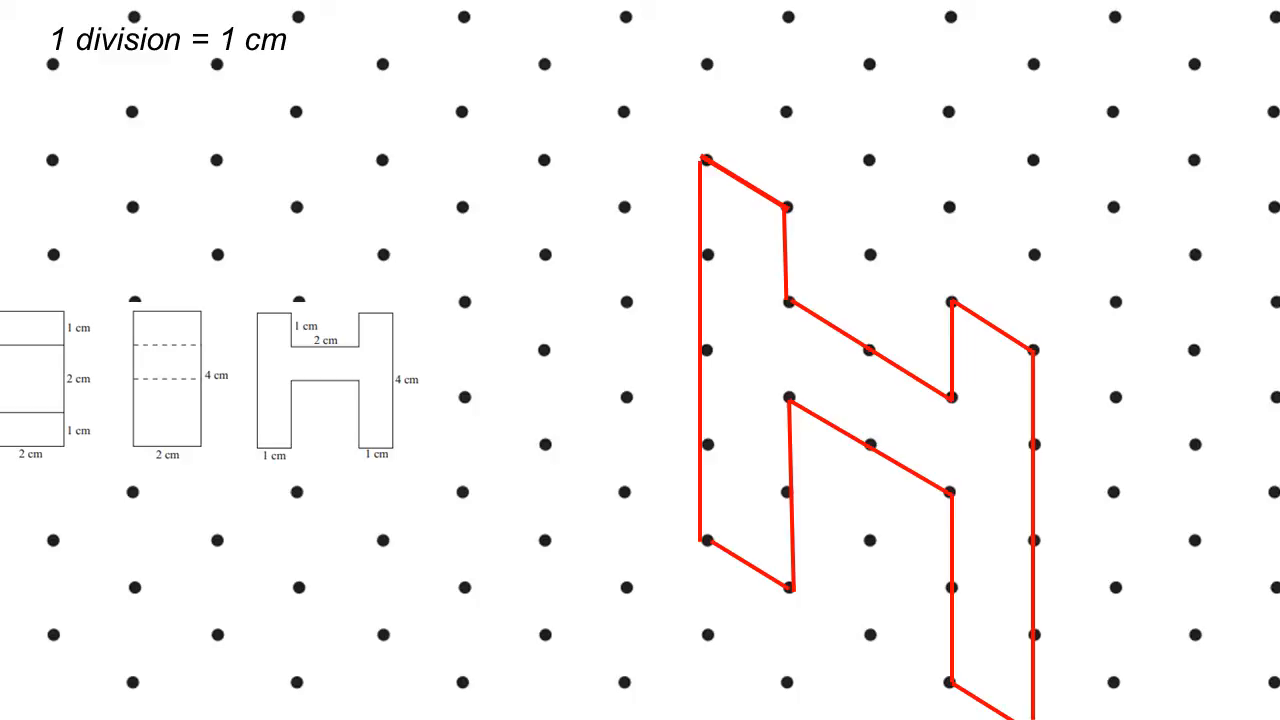
{"action": "left_click", "coordinate": [784, 322]}
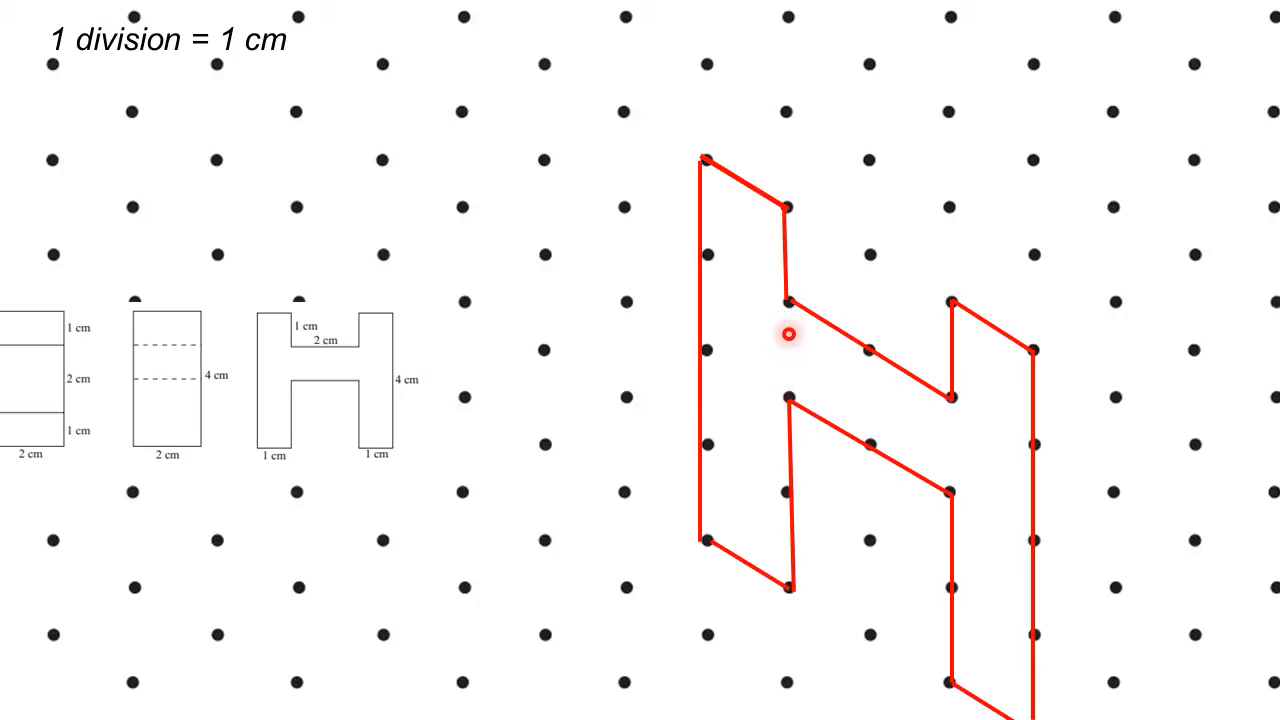
{"action": "mouse_move", "coordinate": [190, 322]}
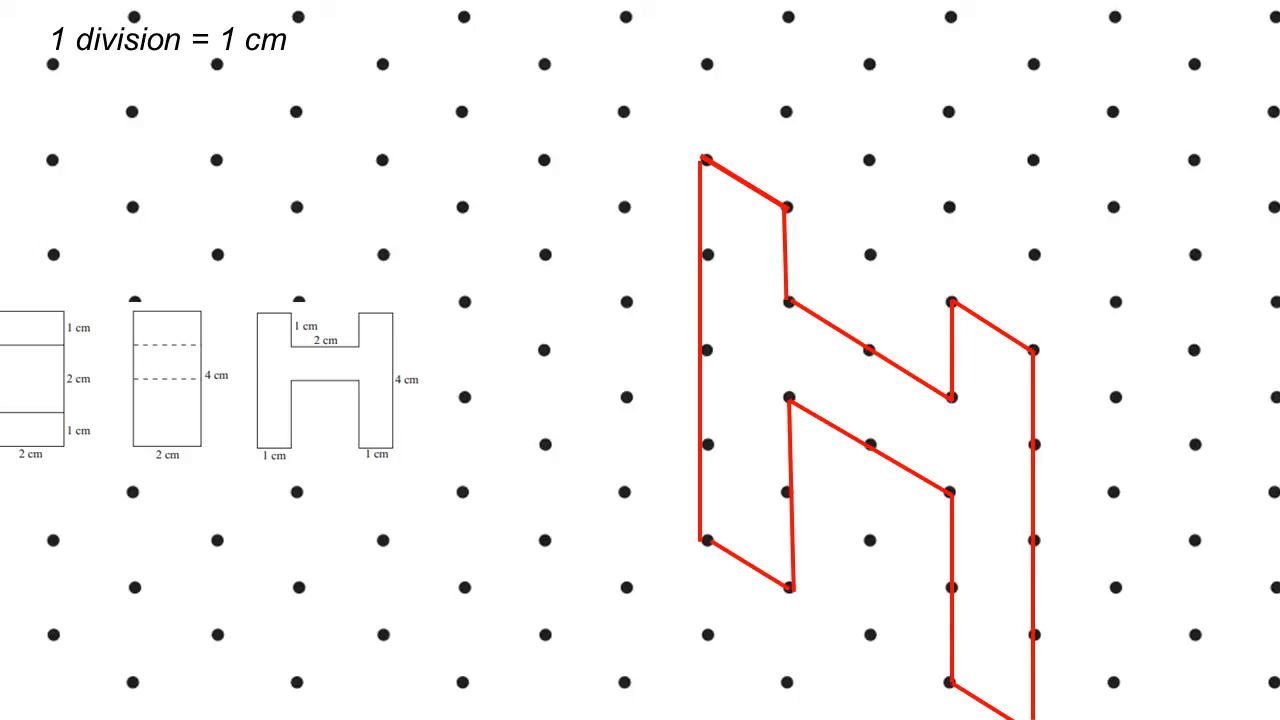
Switch to green and draw a vertical edge to the right of the H face.
{"action": "left_click_drag", "start_coordinate": [1204, 256], "coordinate": [1196, 636]}
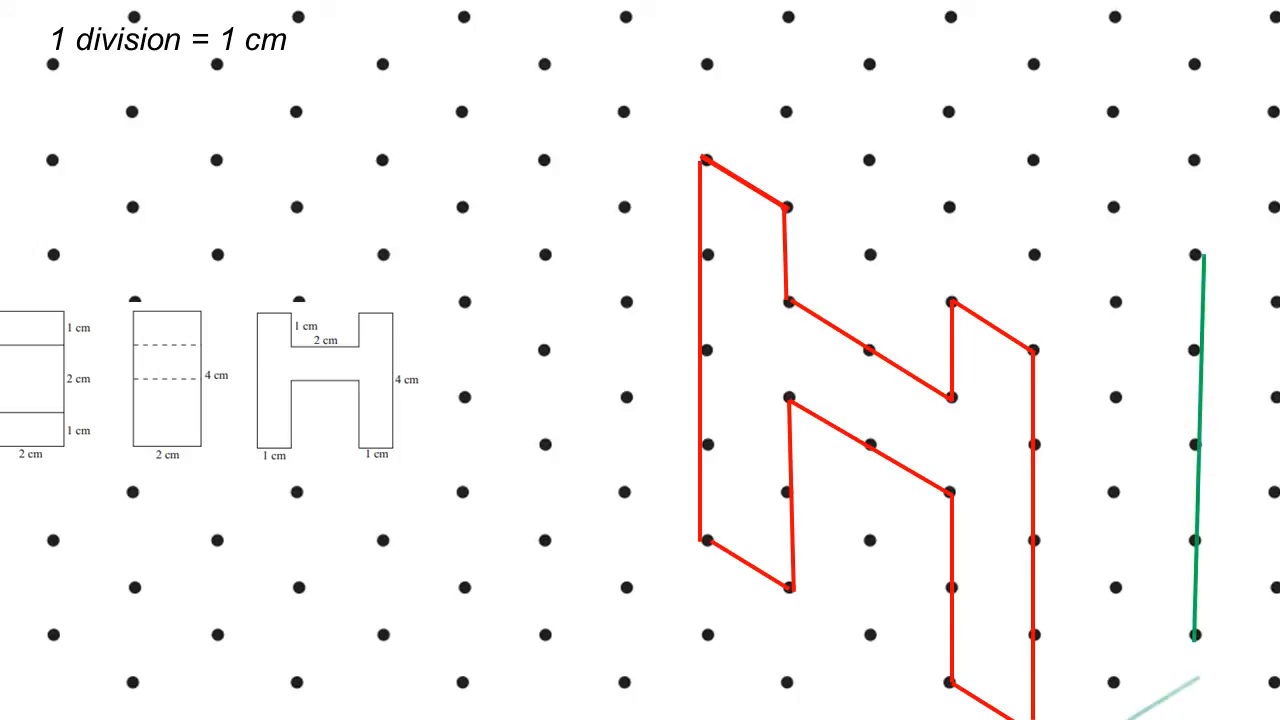